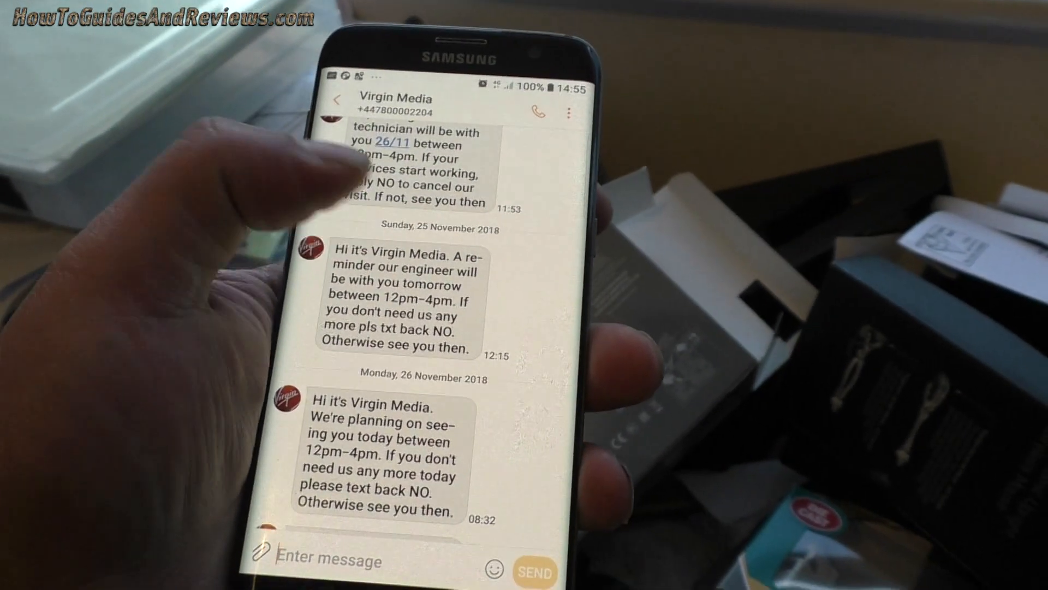
scroll("down", 3)
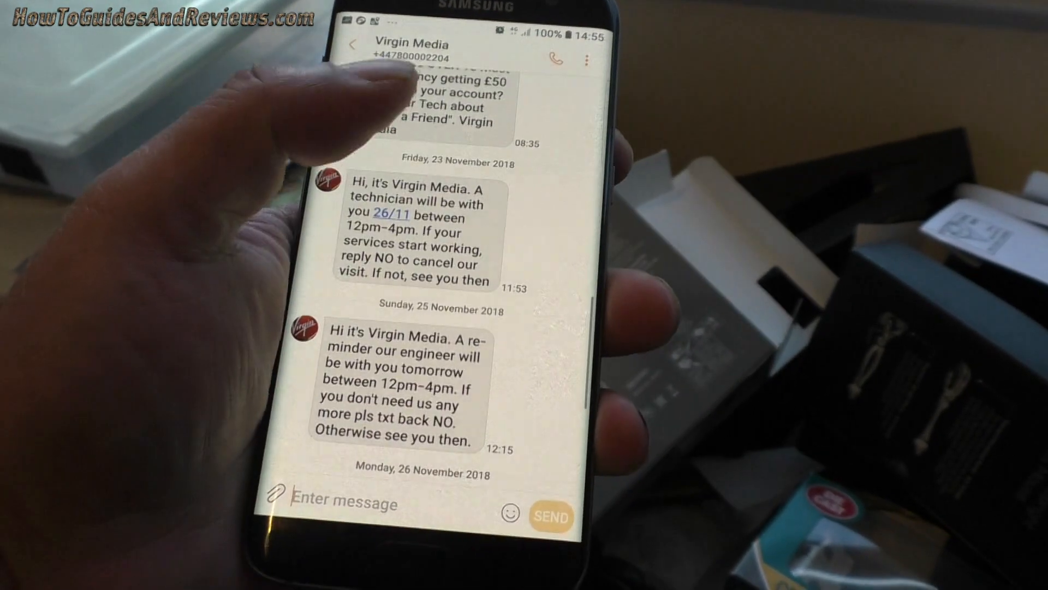
scroll("down", 3)
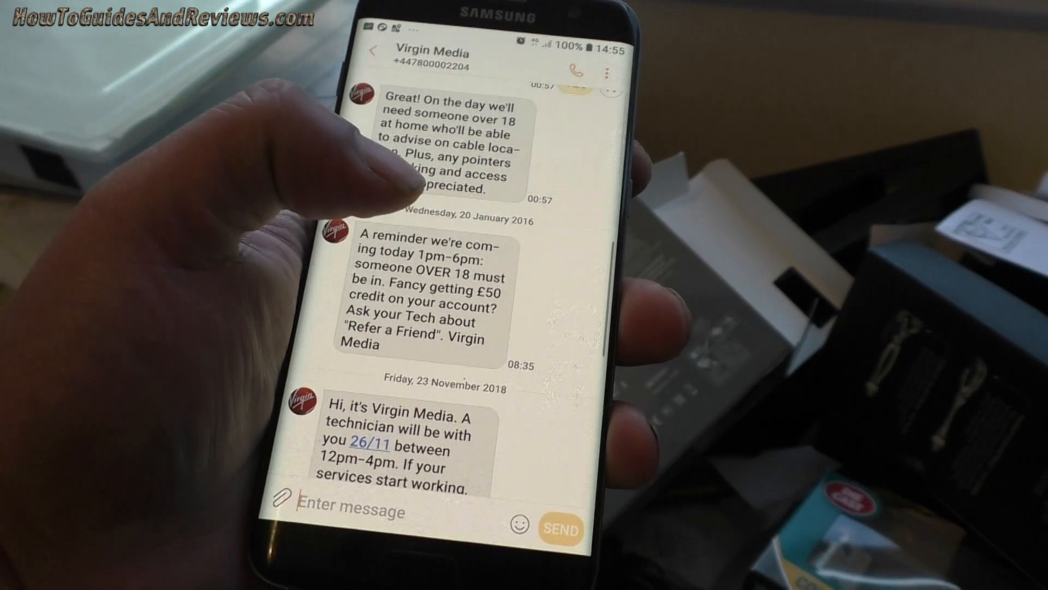
scroll("up", 3)
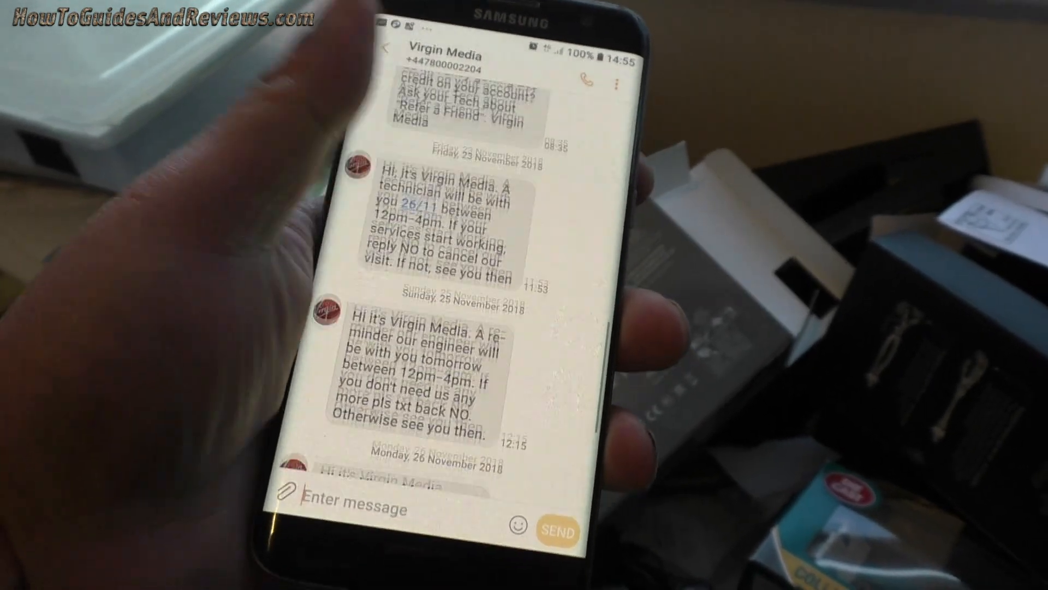